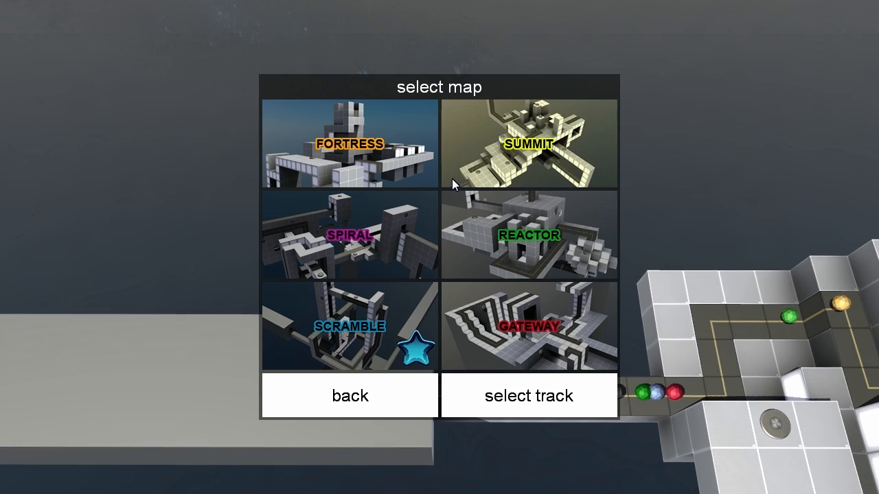
Load Fortress and orbit the camera around the cube level and along the enemy path
left_click(529, 396)
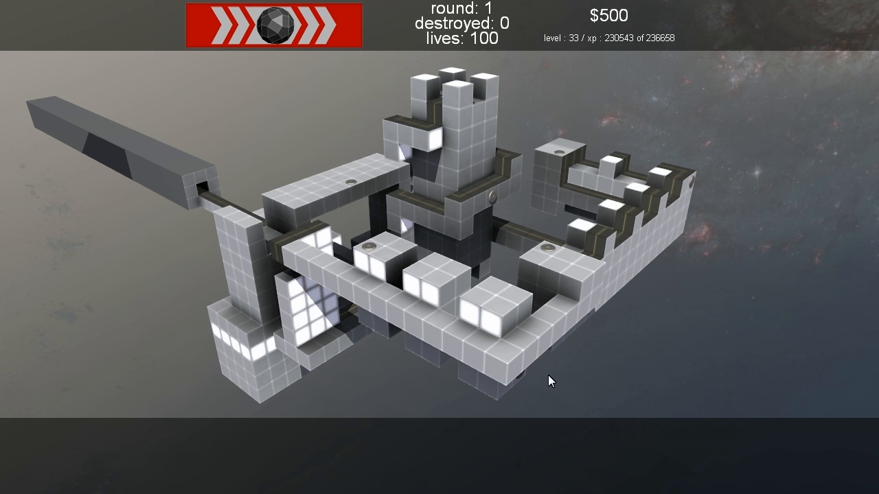
left_click_drag(549, 382, 566, 299)
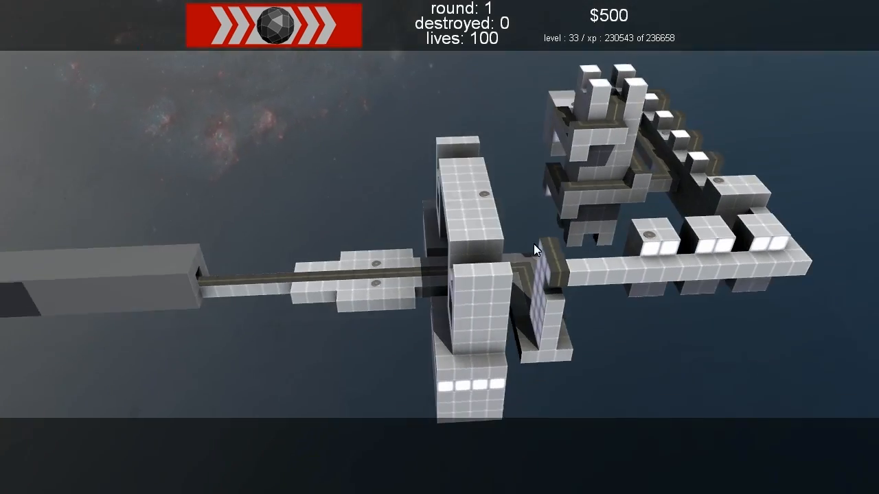
left_click_drag(535, 250, 364, 368)
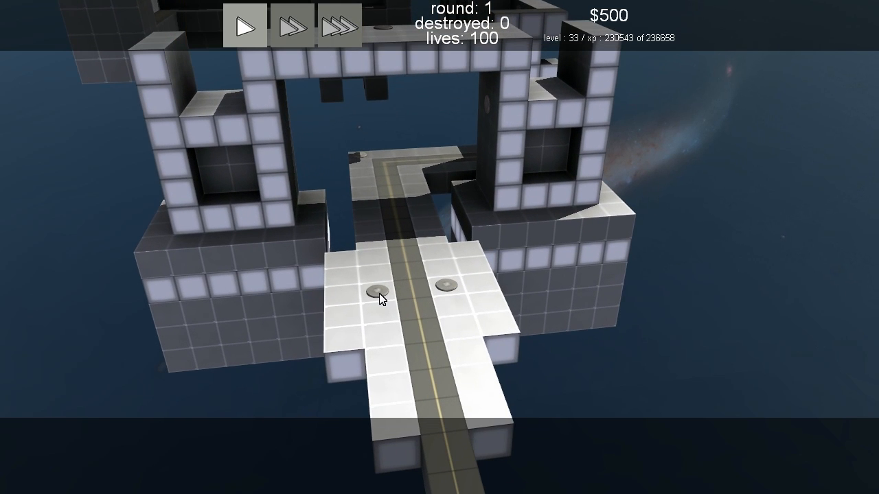
Place a Level 1 Laser Turret beside the path and orbit around the tower during the waves
left_click(373, 295)
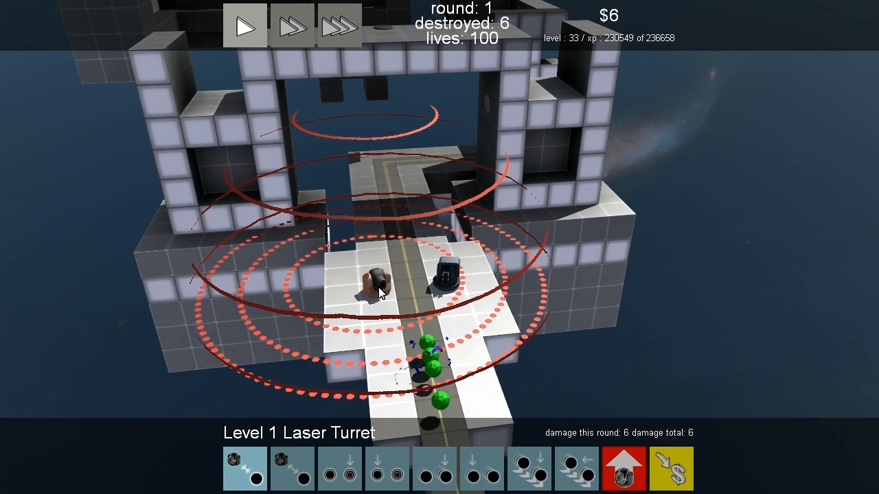
mouse_move(528, 470)
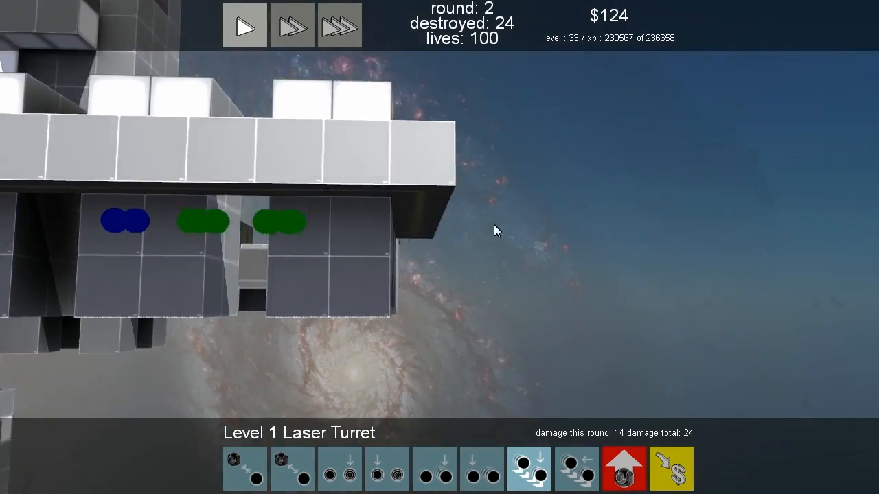
left_click_drag(495, 230, 423, 171)
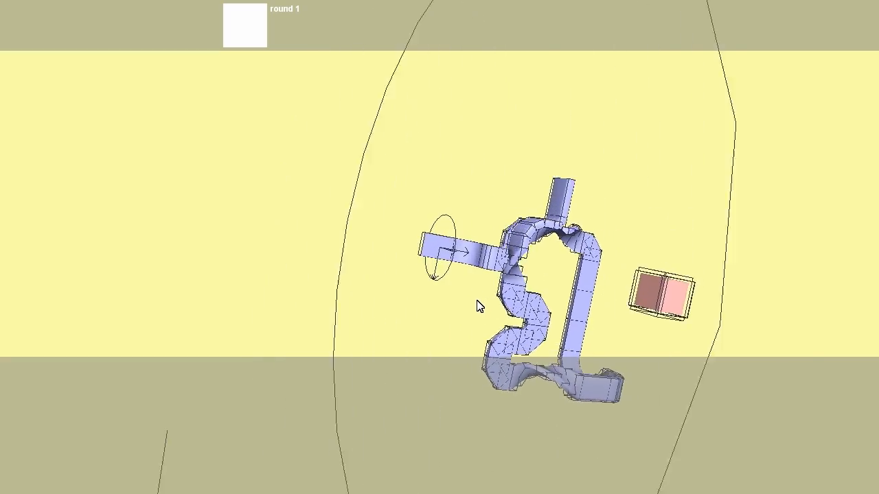
Rotate the view of the wireframe prototype level before returning to the main menu
left_click_drag(479, 306, 548, 221)
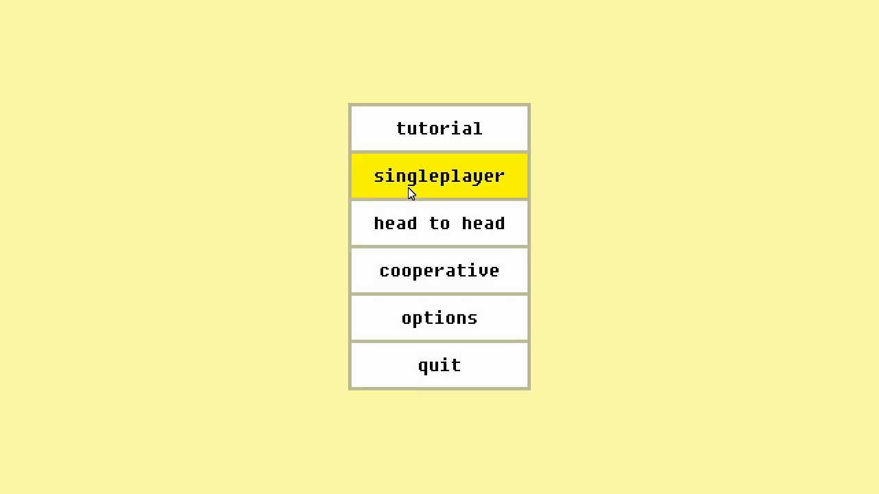
Start a hard, medium-length singleplayer game on the custom map
left_click(439, 176)
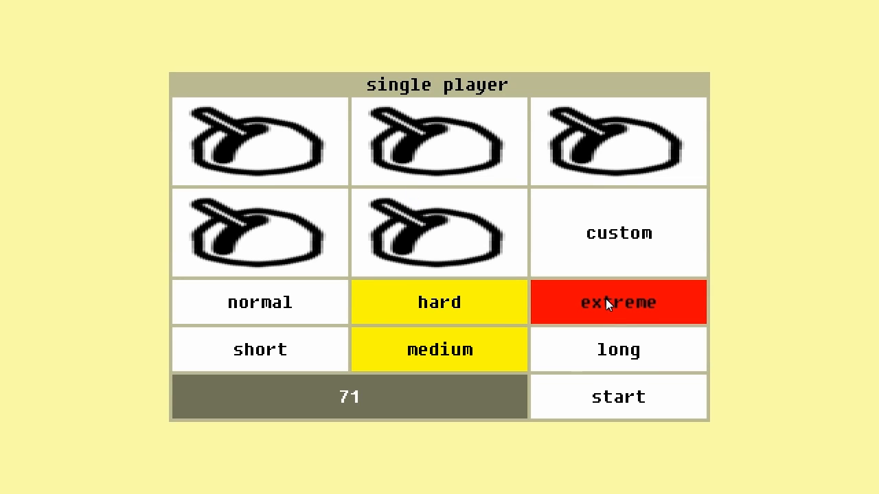
left_click(617, 232)
type("6943")
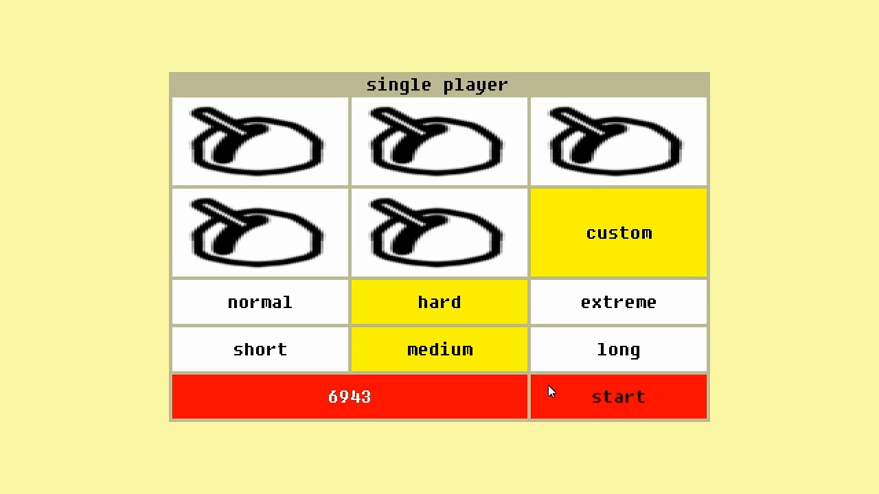
left_click(618, 397)
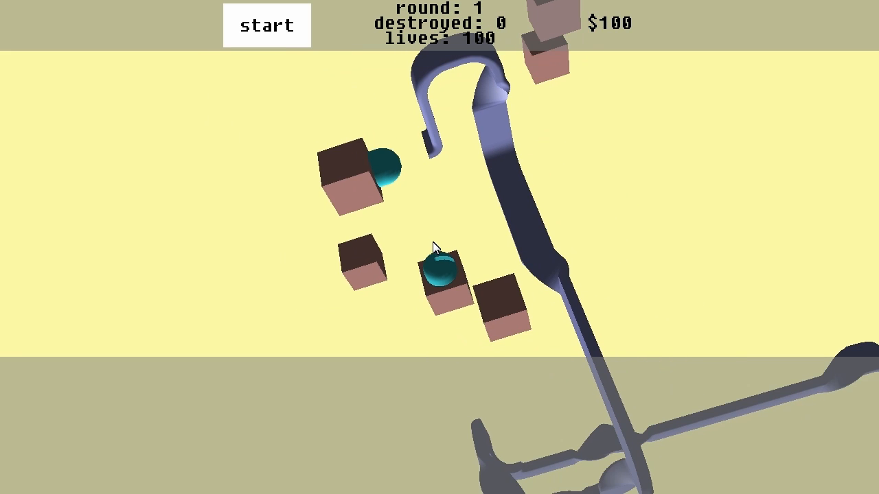
Send the first wave, fast-forward it, and start round 2 after 26 enemies are destroyed
left_click(266, 25)
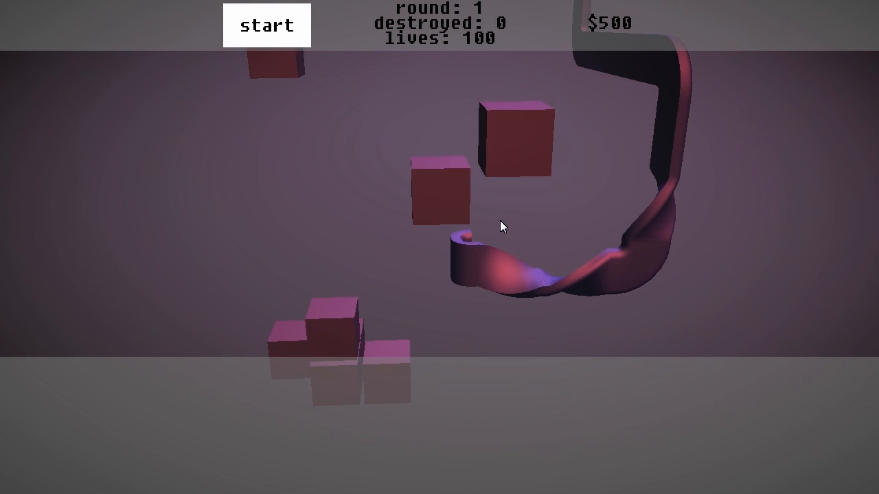
left_click(267, 24)
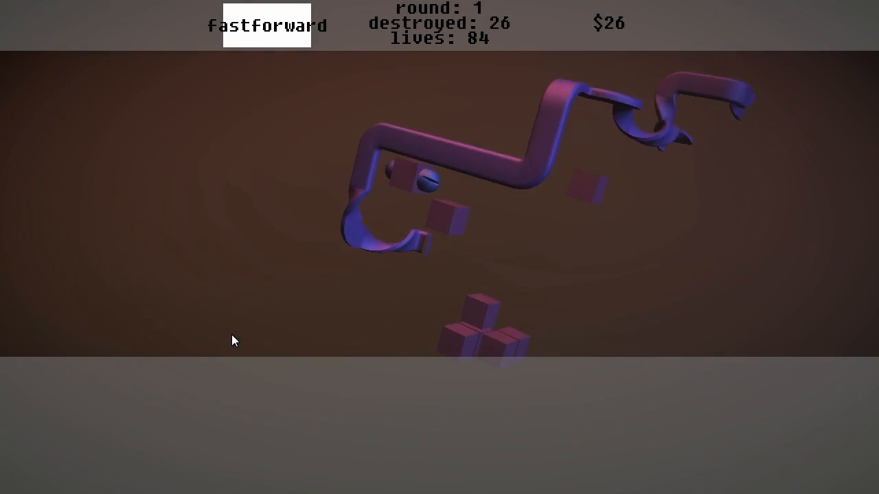
left_click(266, 25)
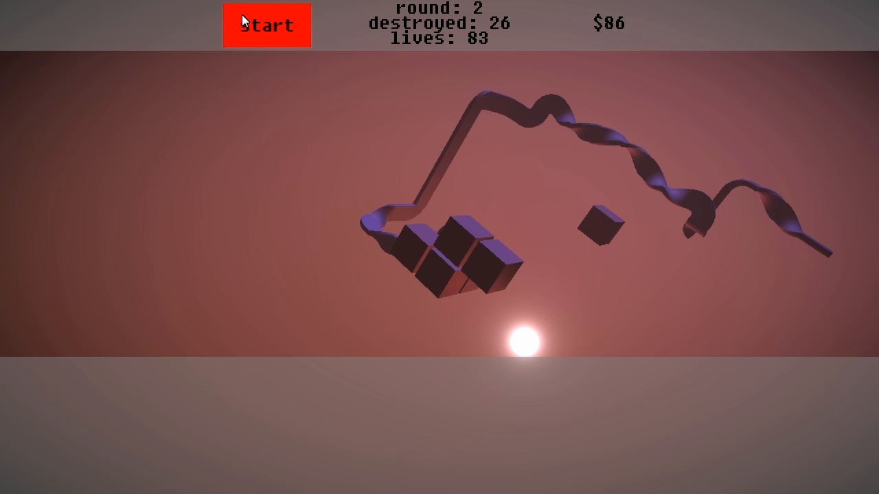
left_click(266, 25)
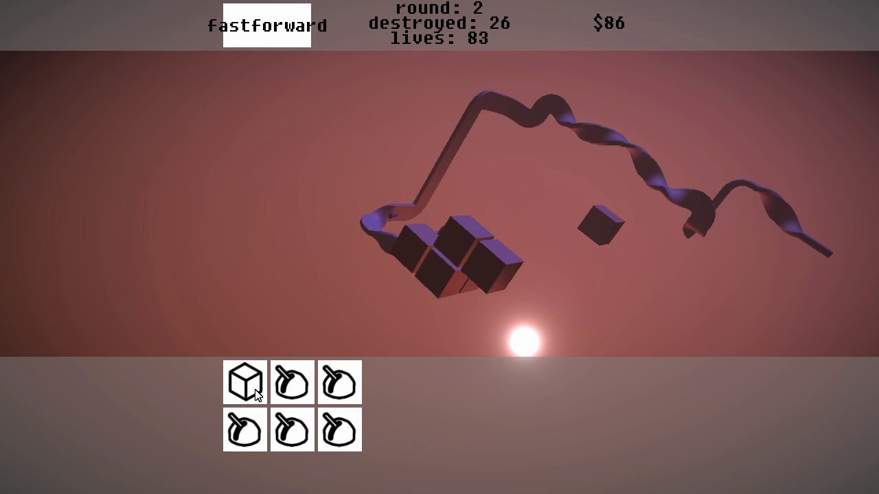
mouse_move(594, 228)
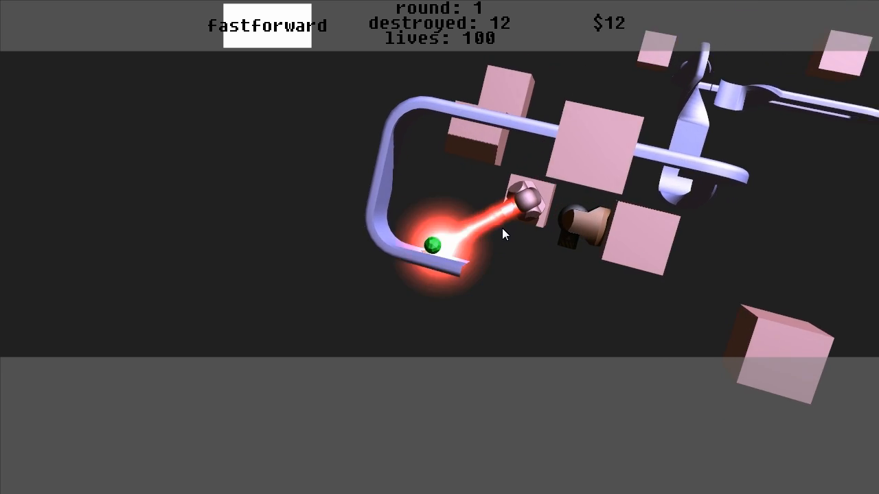
mouse_move(577, 260)
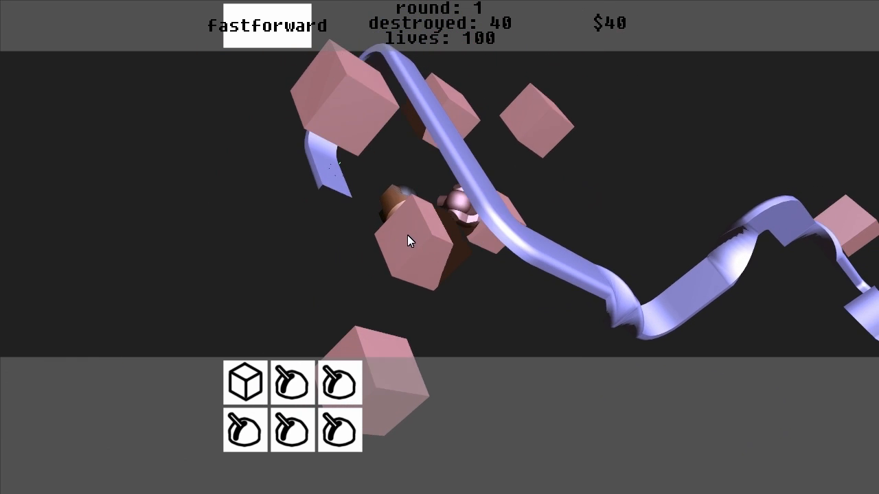
Place a laser tower near the track and start round 2 with 100 lives and $103
left_click(267, 25)
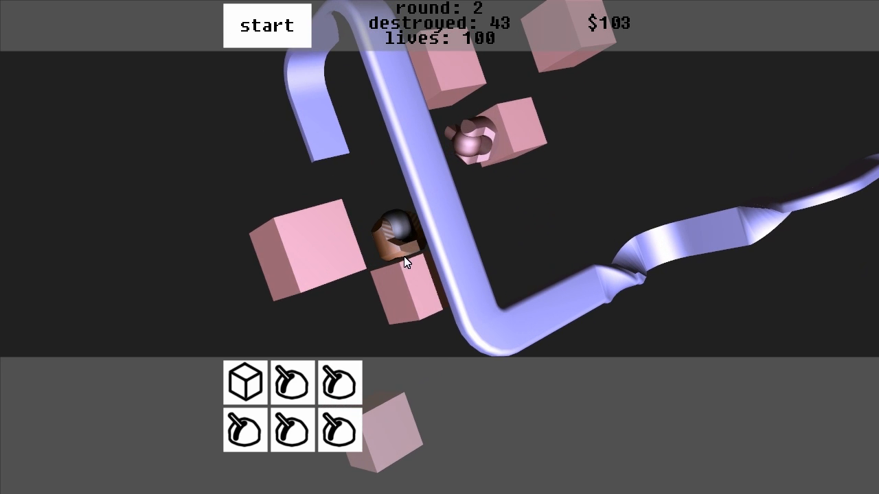
left_click(267, 25)
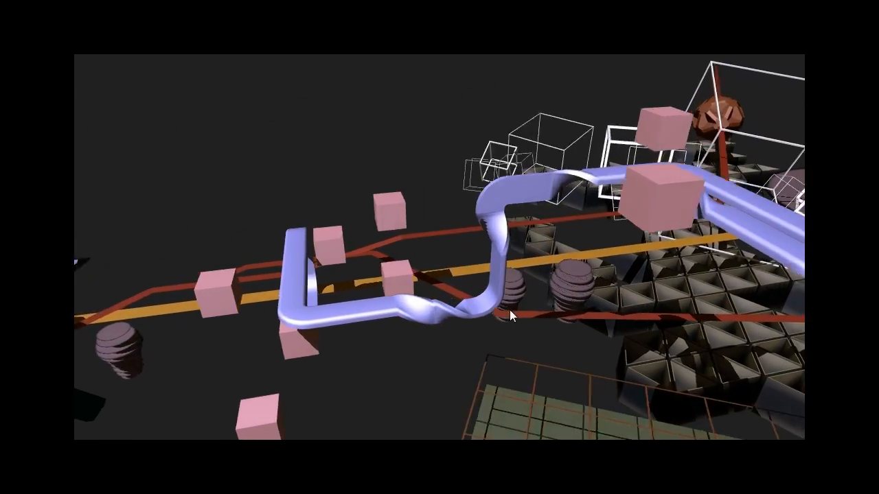
Orbit the camera around the pink-cube level with its winding tube paths
left_click_drag(510, 316, 396, 334)
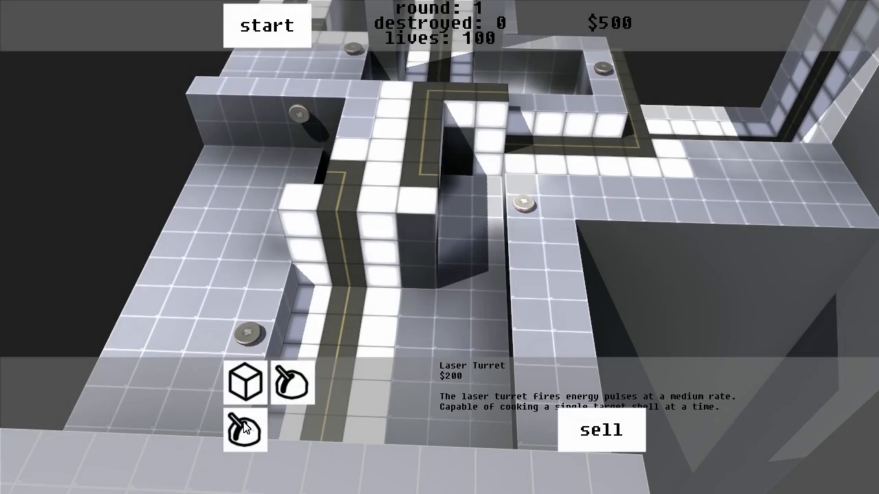
Place laser turrets on the cube grid, fast-forward round 1 to 41 destroyed, then return to normal speed
left_click(266, 24)
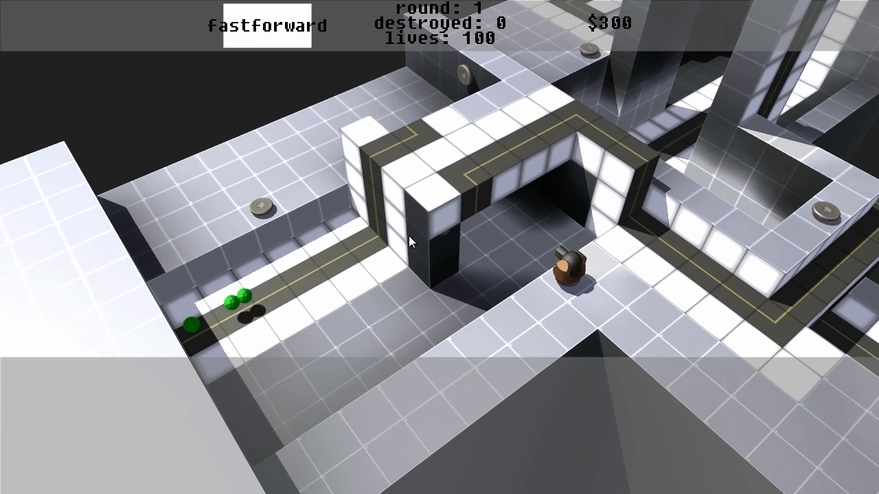
left_click(268, 24)
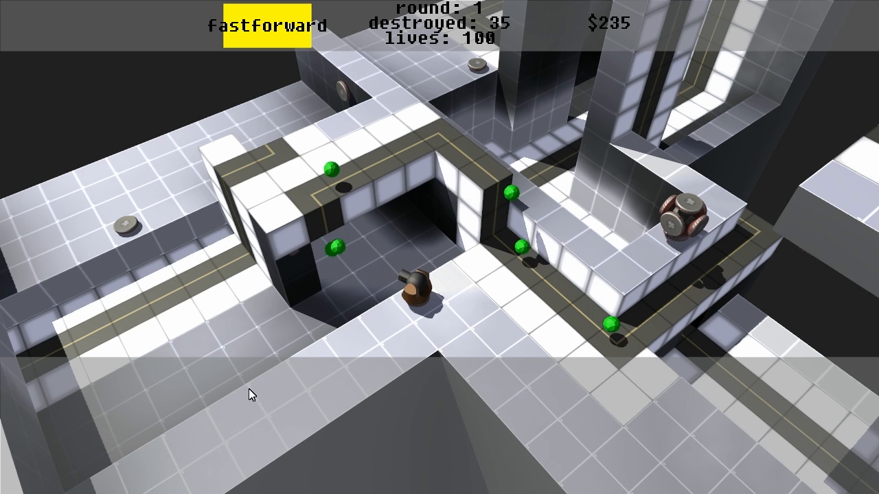
left_click(412, 291)
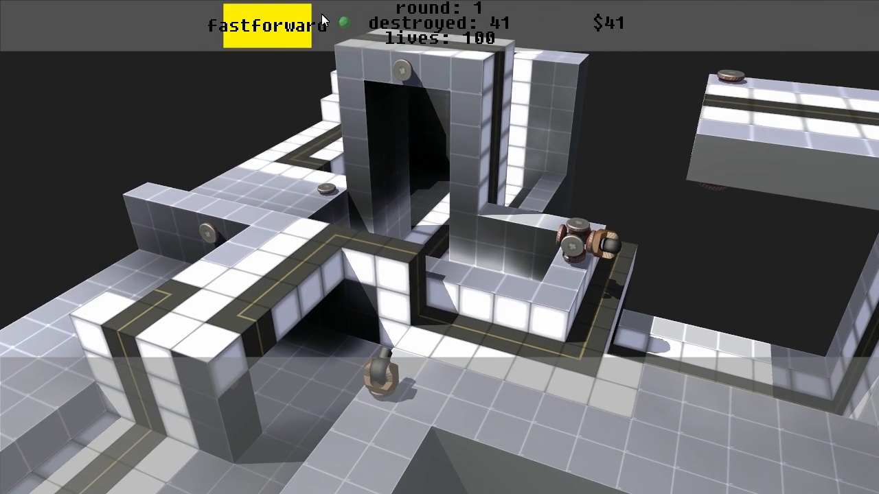
left_click(266, 25)
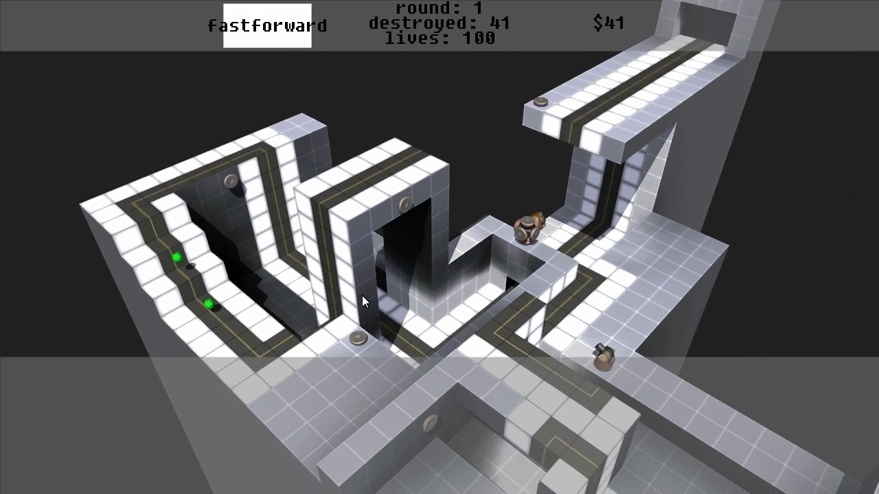
left_click(270, 25)
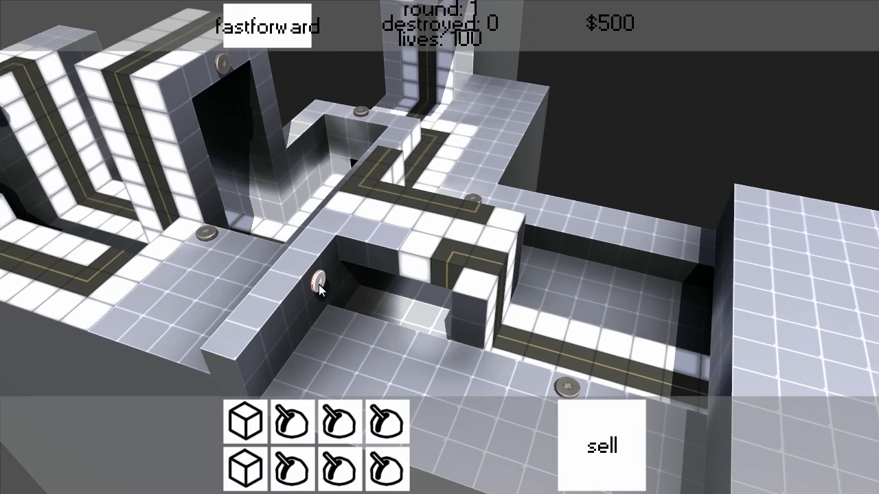
Load the later maze map with $500, the eight-slot turret build panel and sell button
left_click(323, 289)
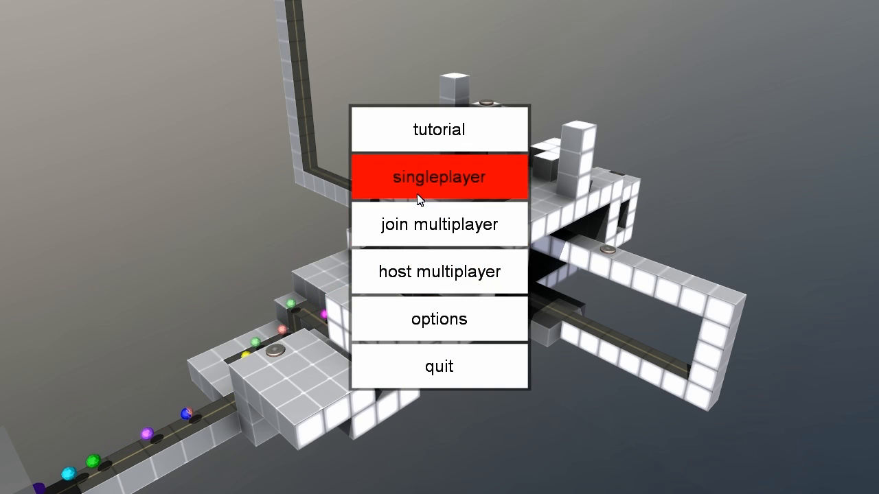
Start a singleplayer game on the chosen track at normal difficulty, round 1 with $300
left_click(439, 176)
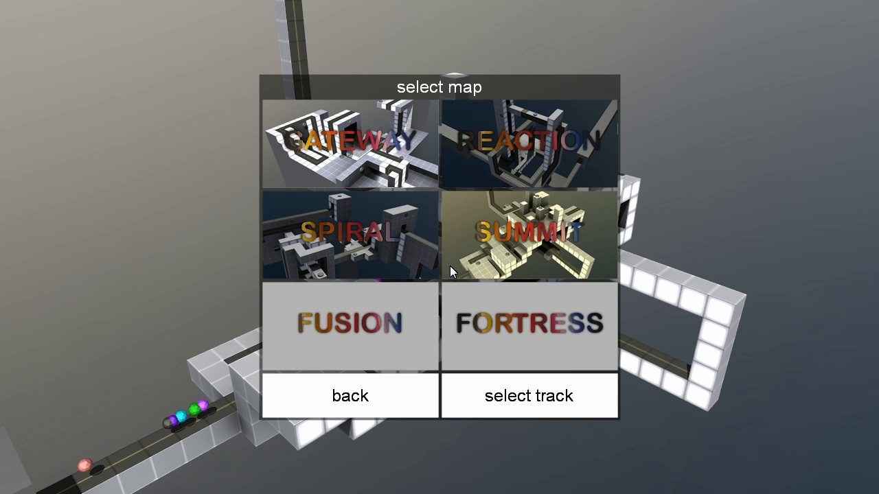
left_click(528, 396)
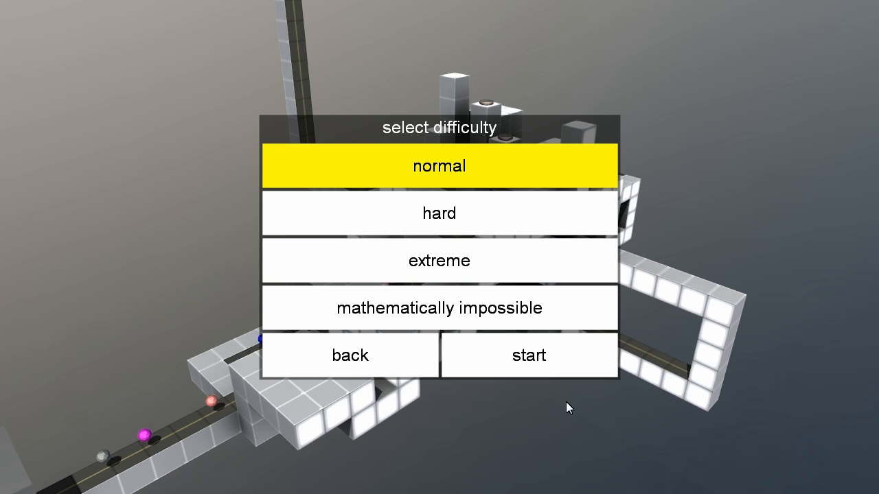
left_click(529, 354)
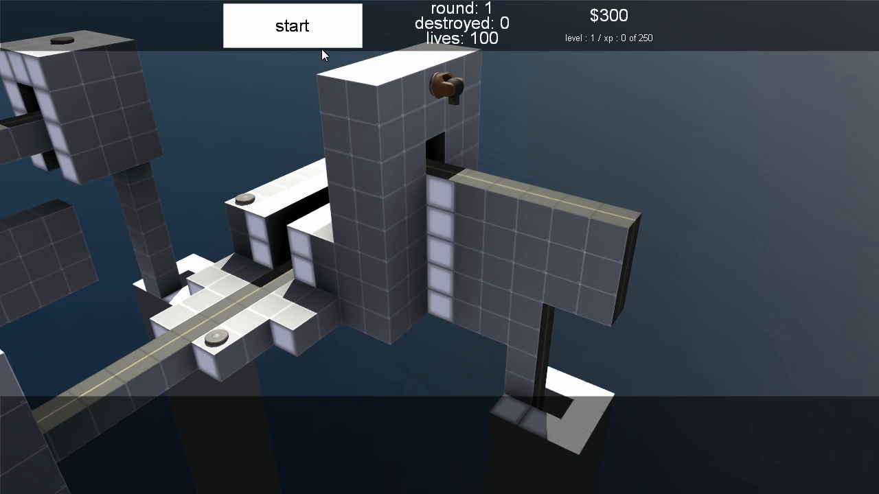
Start round 1 and switch the laser turret's targeting through last to strongest enemy
left_click(292, 26)
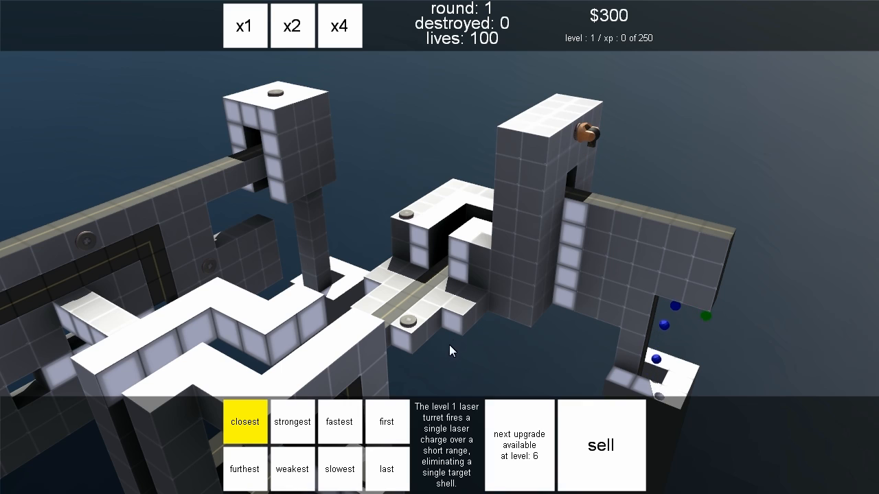
left_click(386, 422)
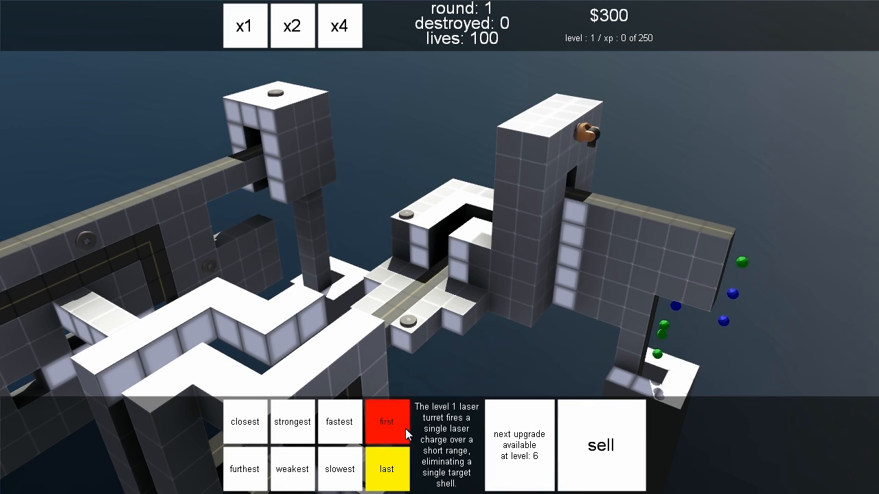
left_click(386, 470)
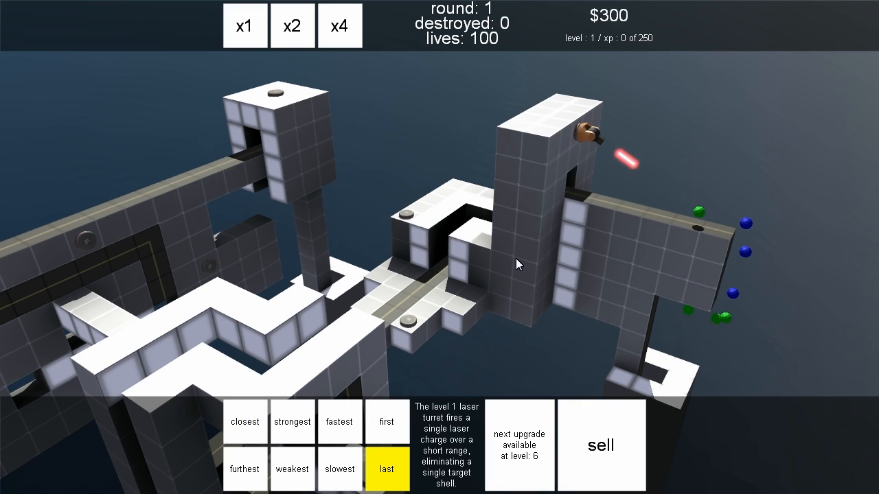
left_click(291, 421)
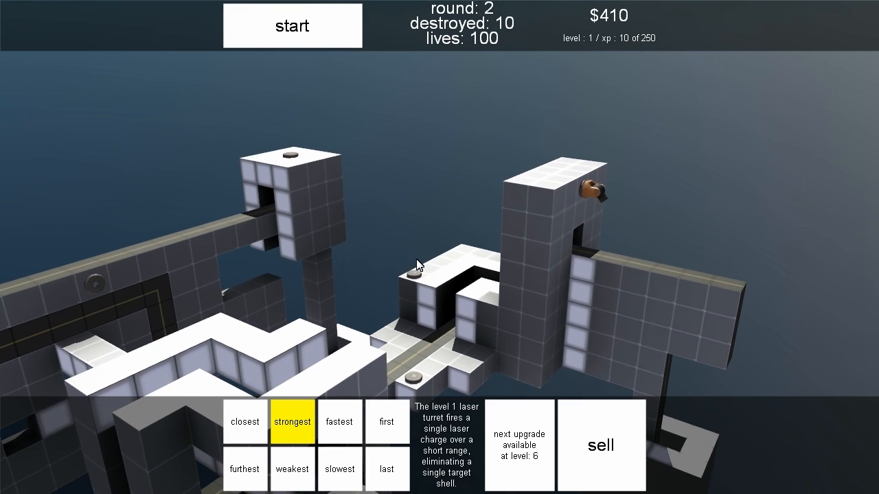
Start round 2 and run it at four-times speed
left_click(291, 25)
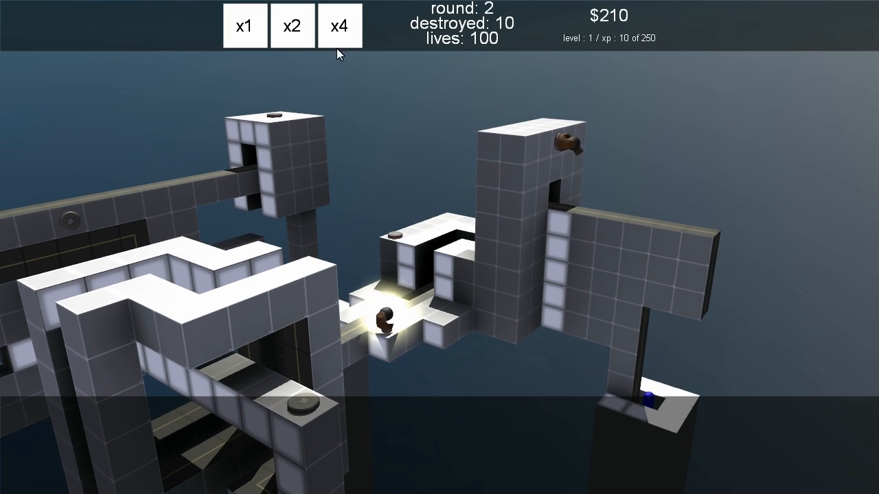
left_click(339, 26)
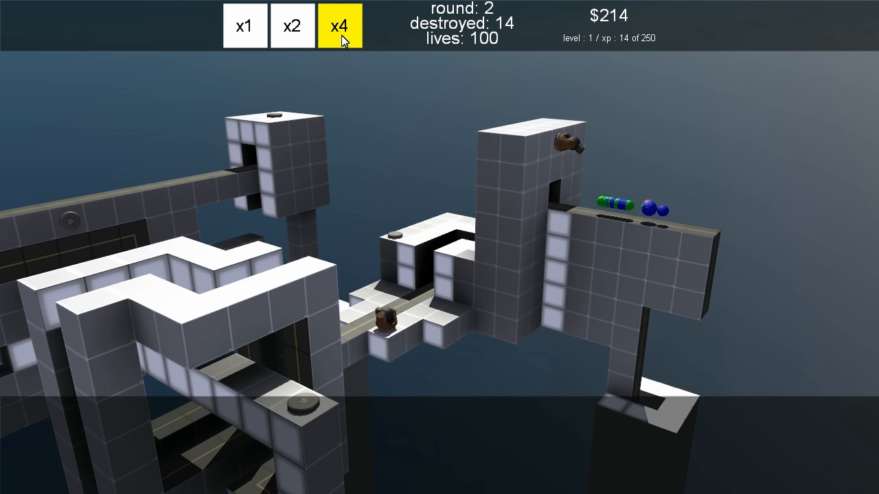